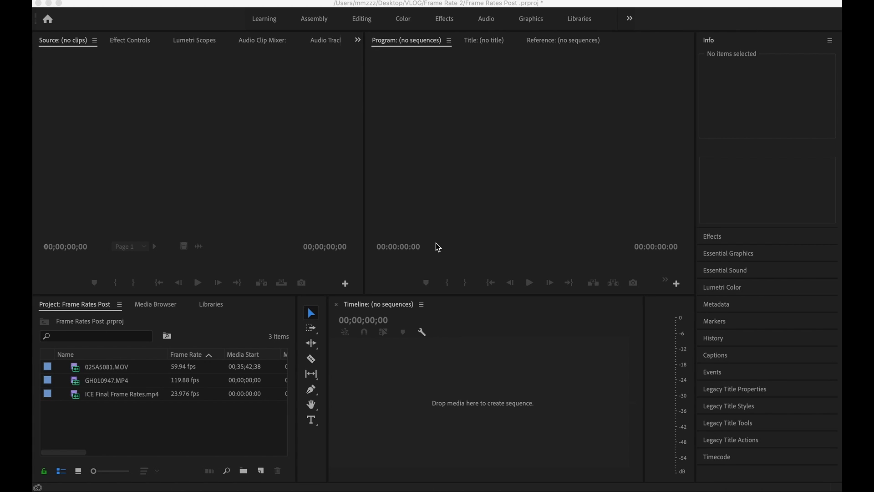
mouse_move(181, 416)
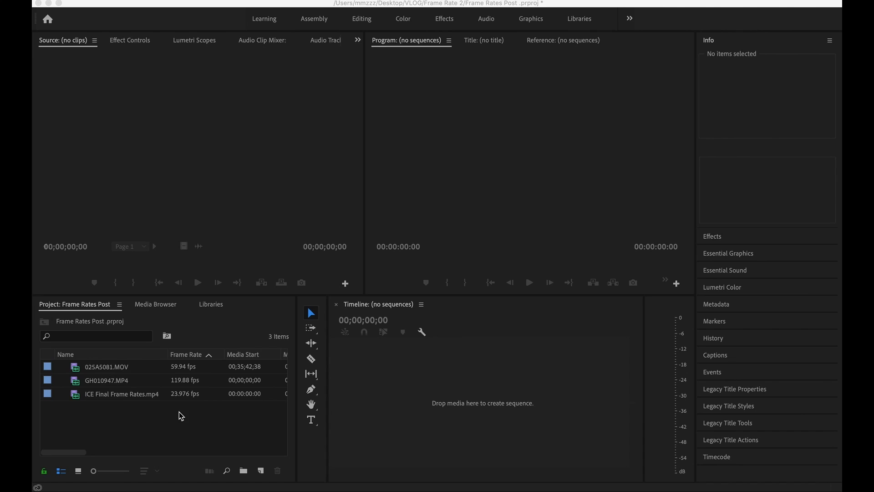
mouse_move(178, 376)
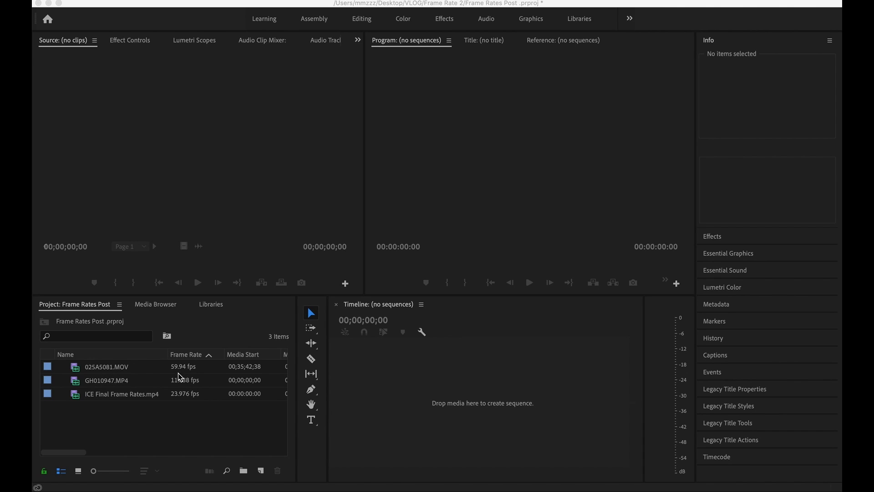
mouse_move(173, 389)
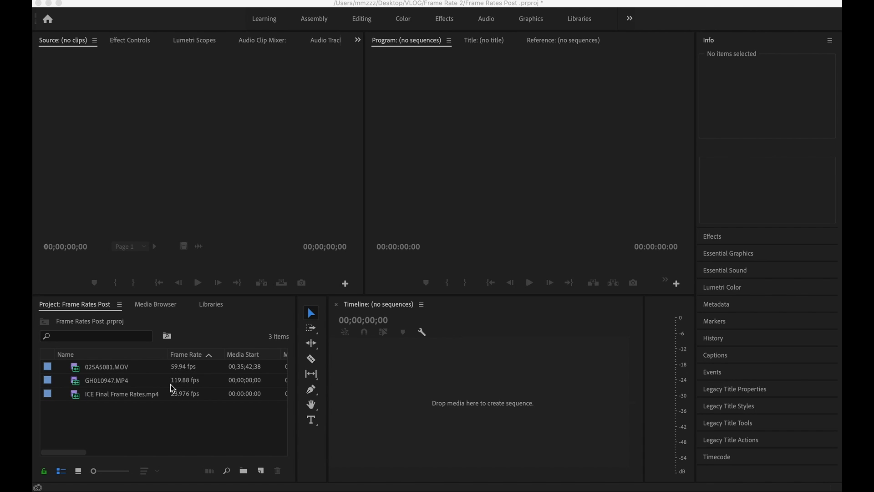
mouse_move(192, 402)
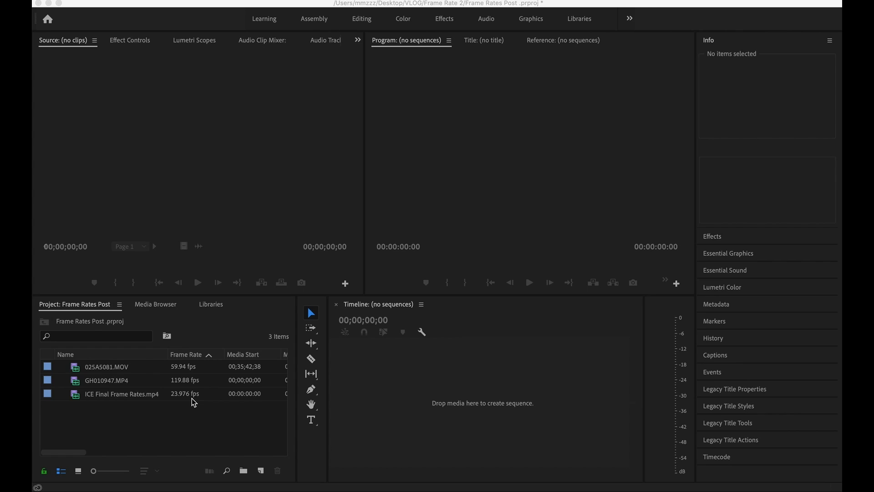
mouse_move(186, 375)
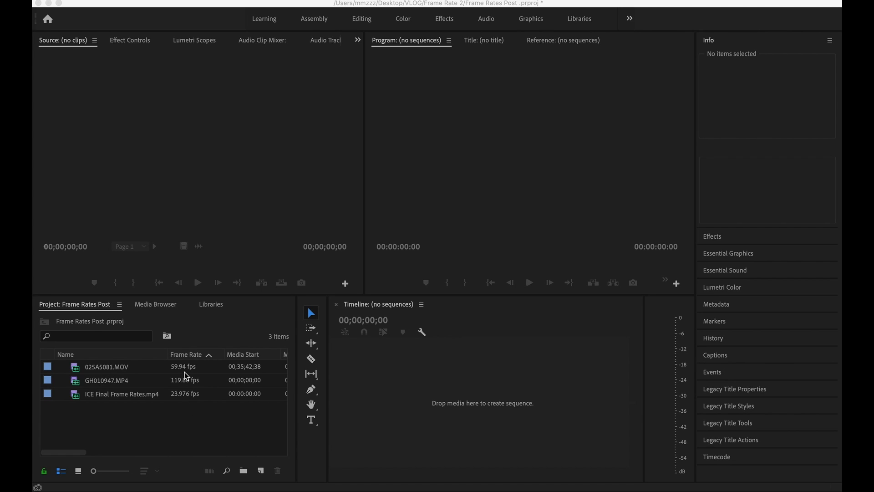
mouse_move(190, 407)
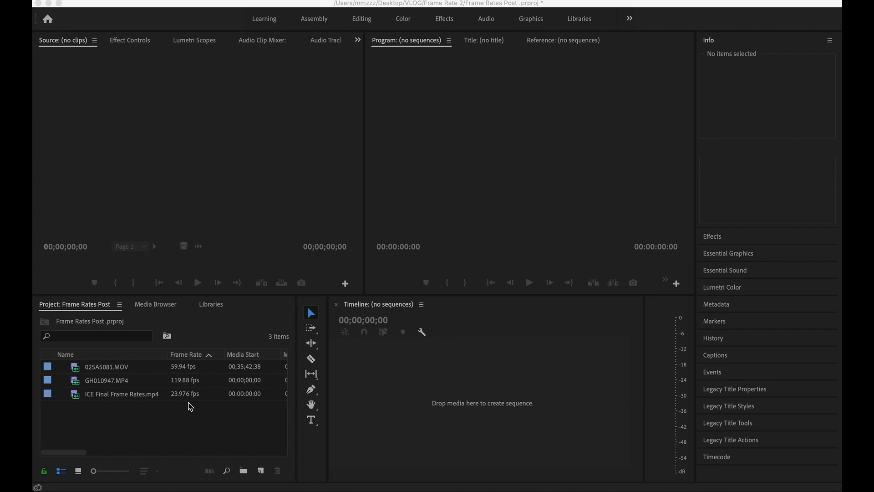
mouse_move(161, 399)
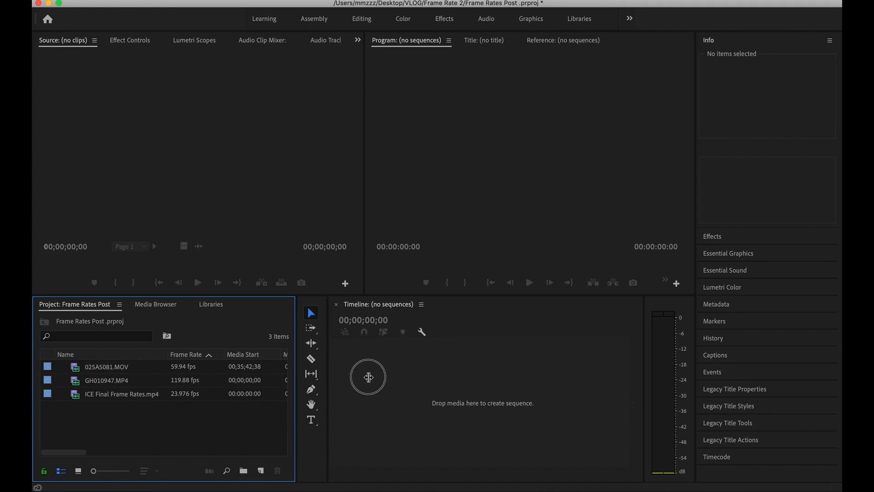
Step: Create a sequence from ICE Final Frame Rates.mp4 and cut away everything after the opening section
click(121, 394)
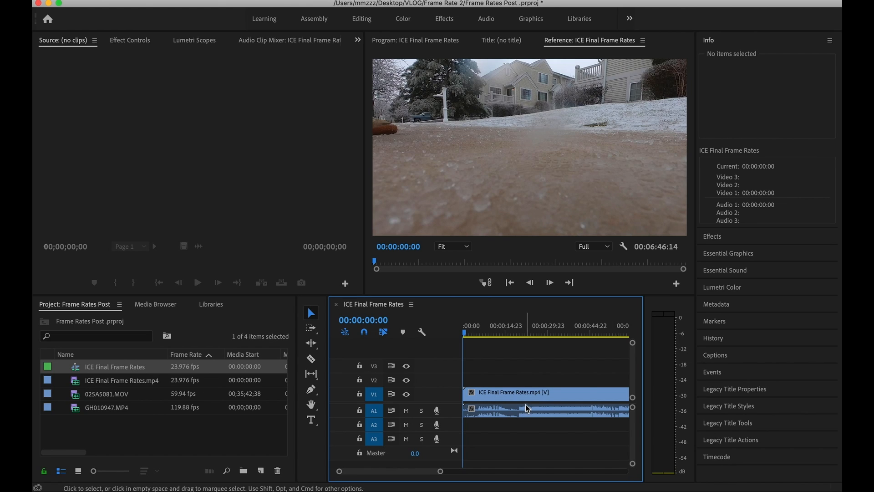
mouse_move(527, 408)
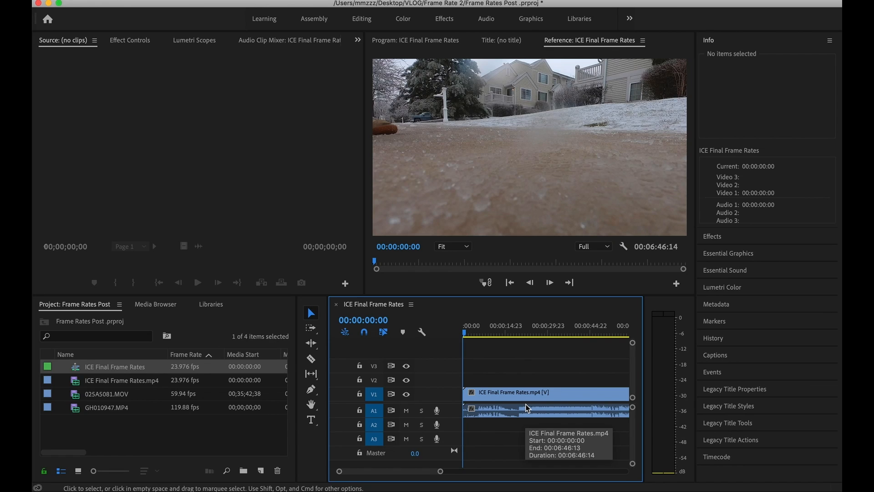
click(311, 359)
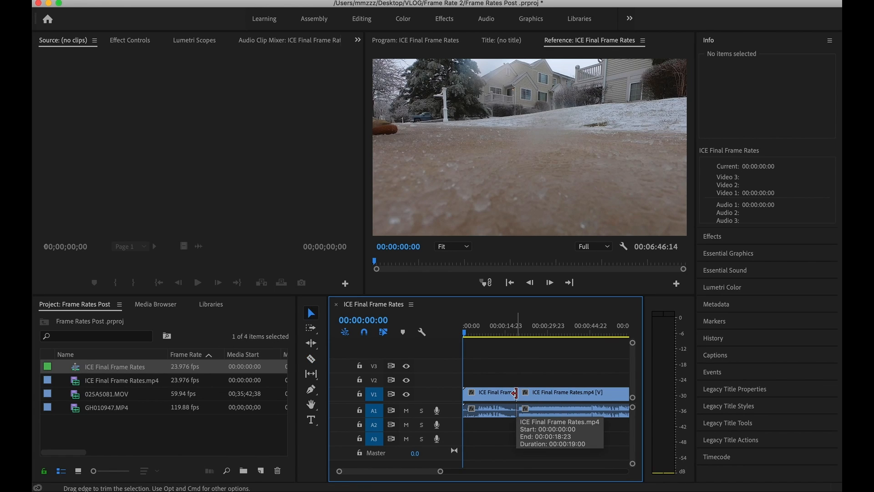
click(568, 391)
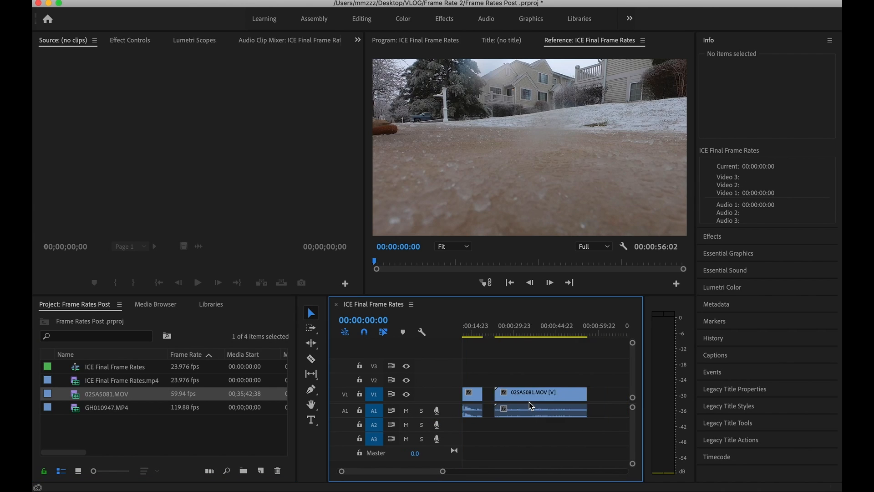
Step: Place 025A5081.MOV after the opening clip, then play and scrub through its 59.94 fps footage
click(106, 407)
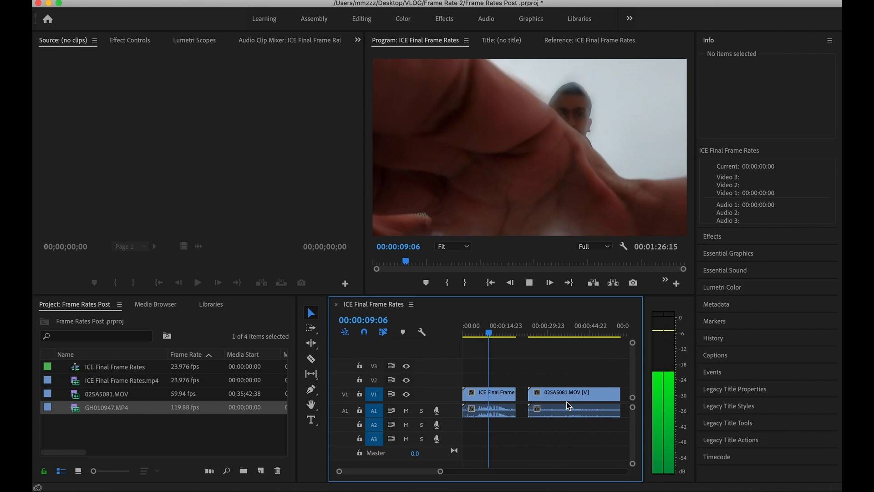
click(589, 40)
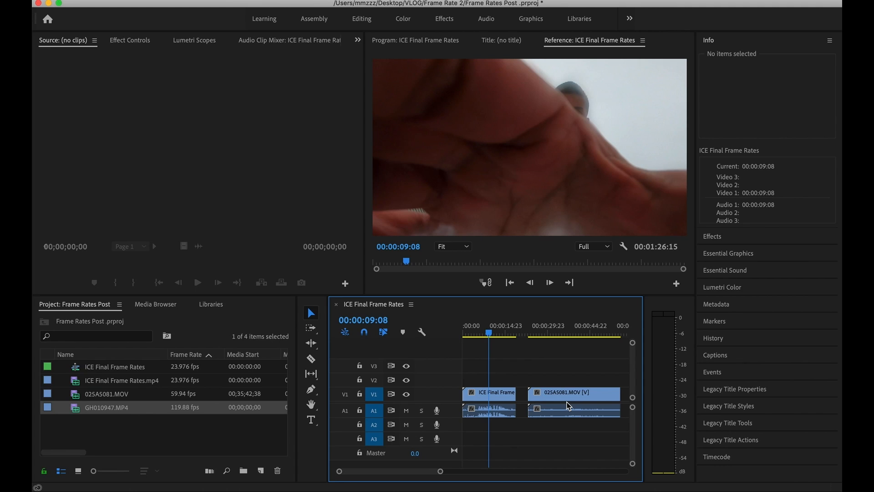
mouse_move(528, 334)
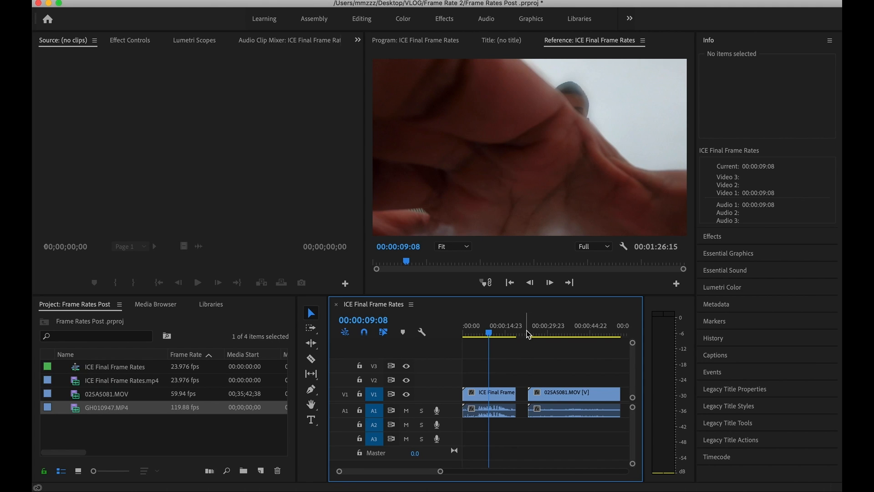
click(533, 333)
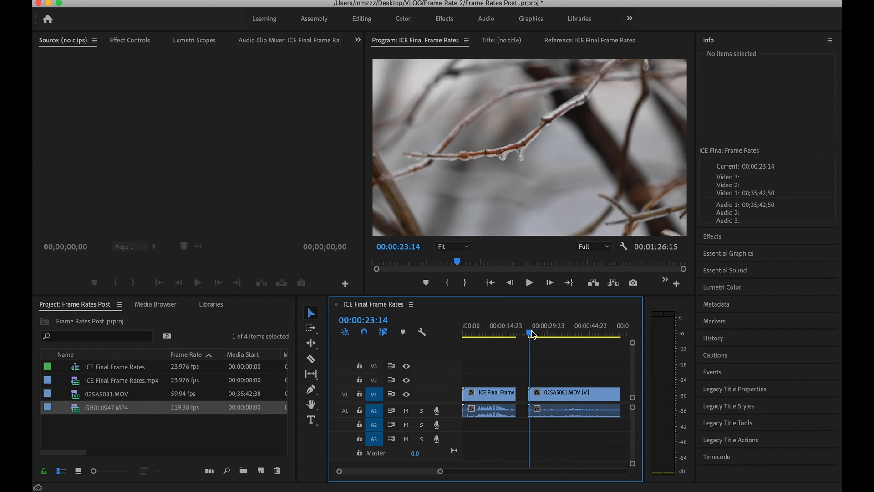
click(528, 282)
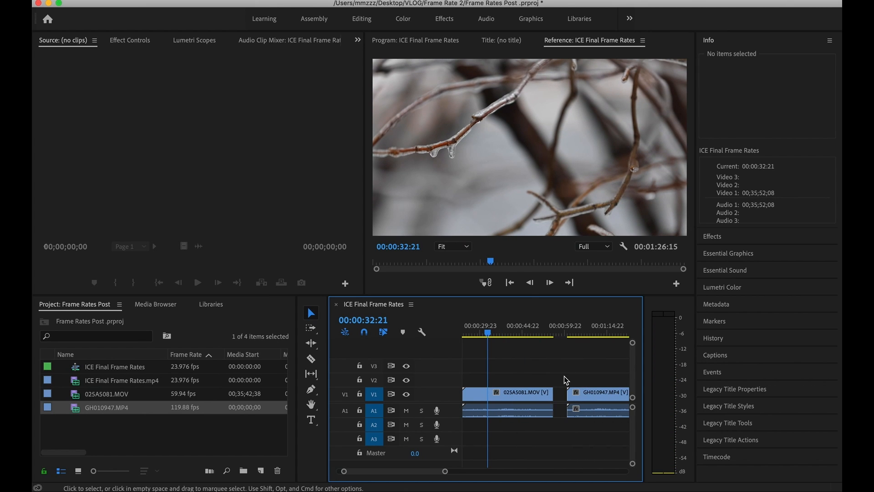
Step: Place GH010947.MP4 after 025A5081.MOV and move the playhead into its 119.88 fps footage
click(570, 333)
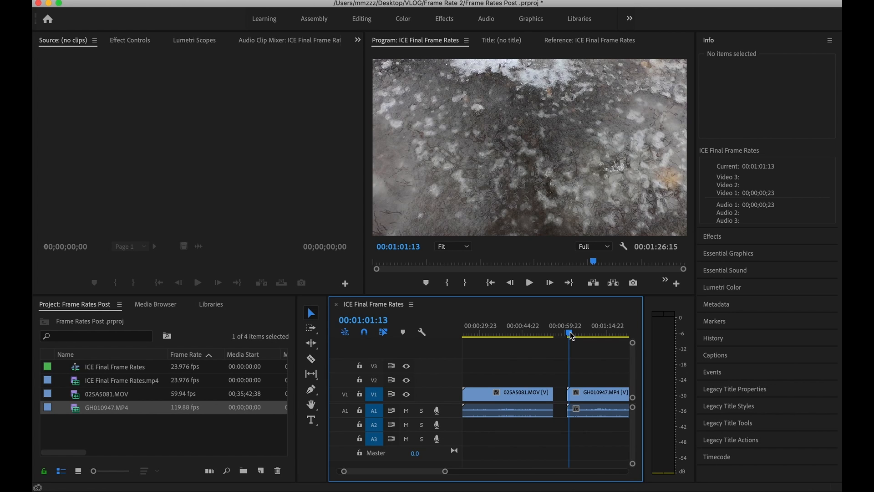
click(528, 282)
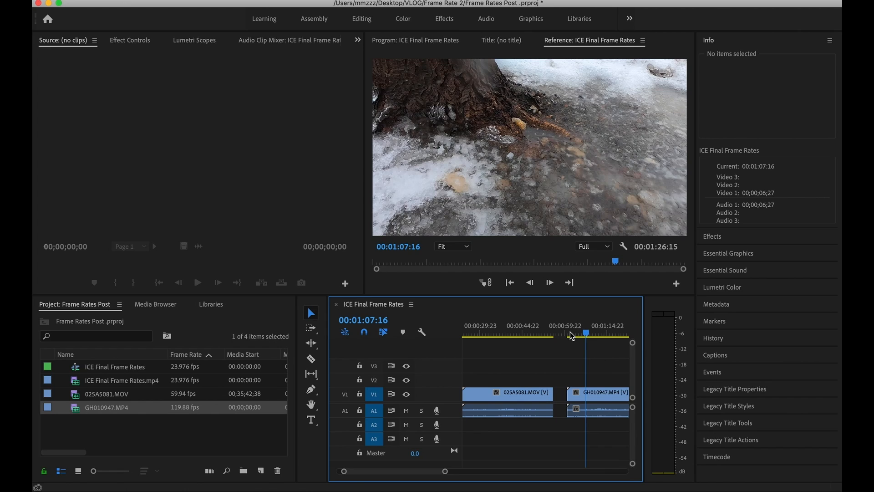
mouse_move(596, 397)
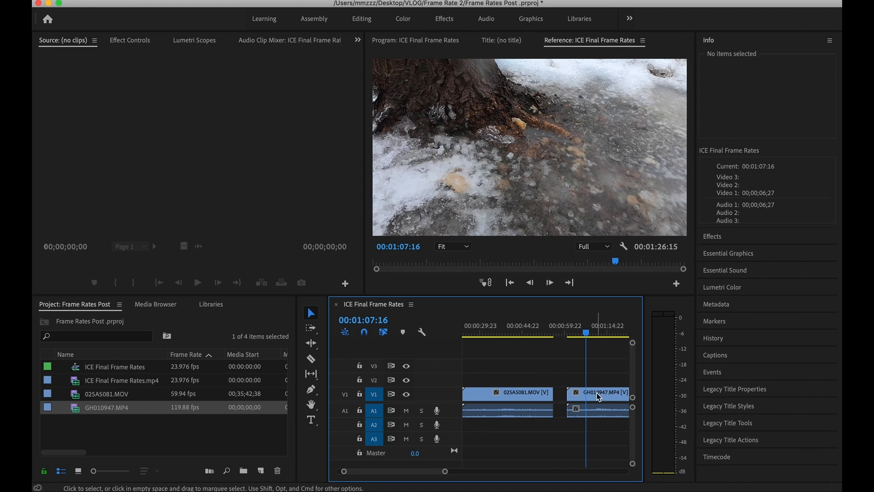
mouse_move(520, 401)
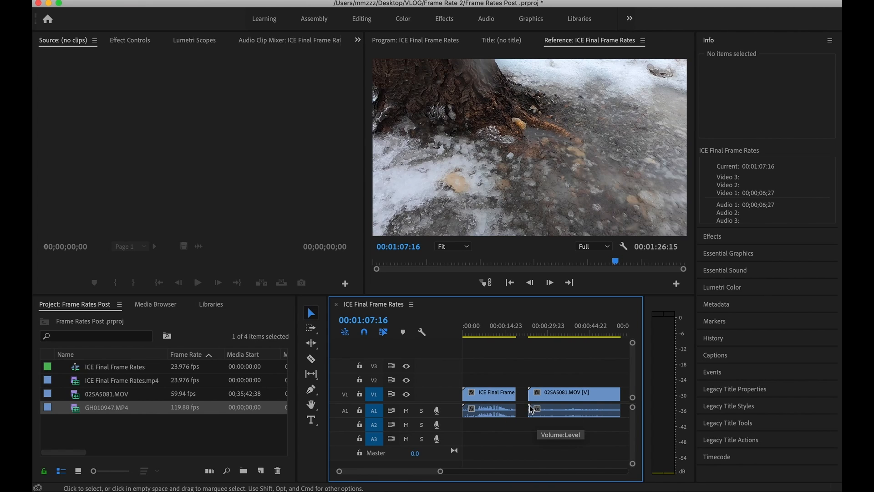
mouse_move(490, 398)
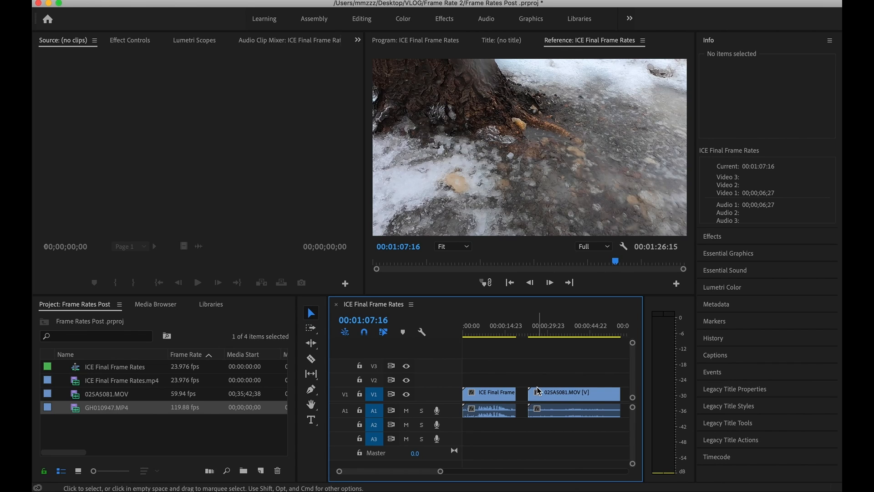
mouse_move(570, 383)
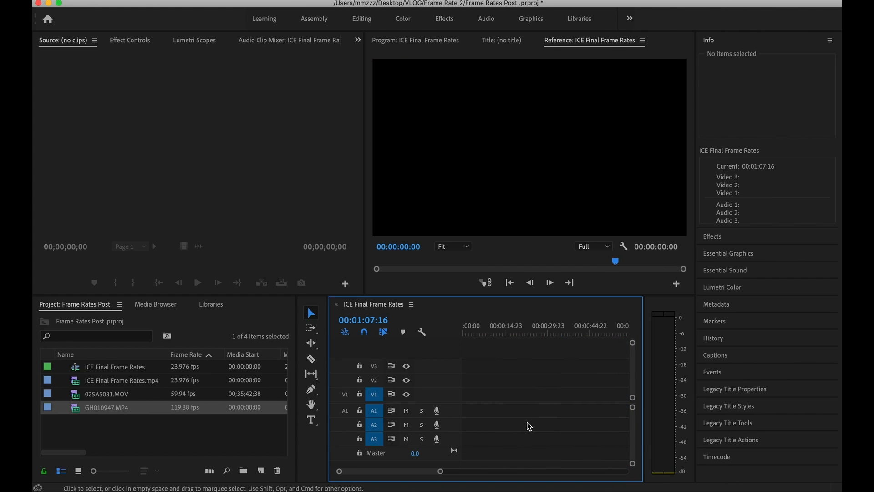
mouse_move(179, 379)
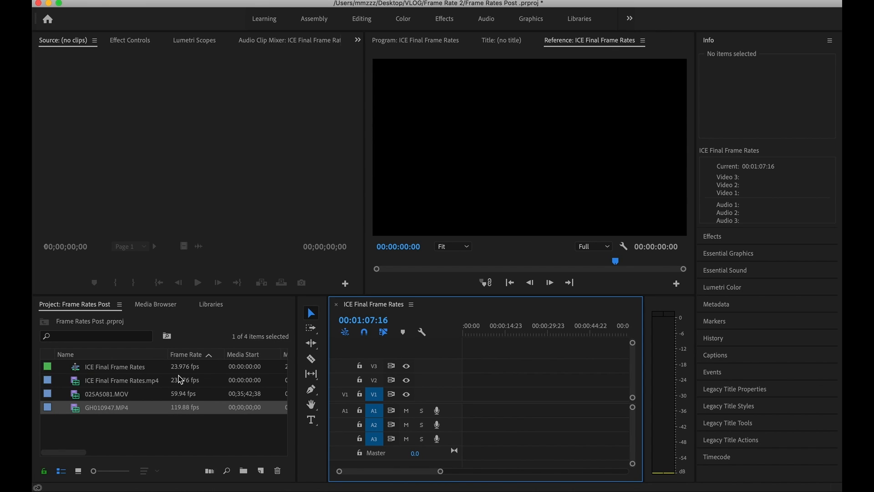
mouse_move(175, 439)
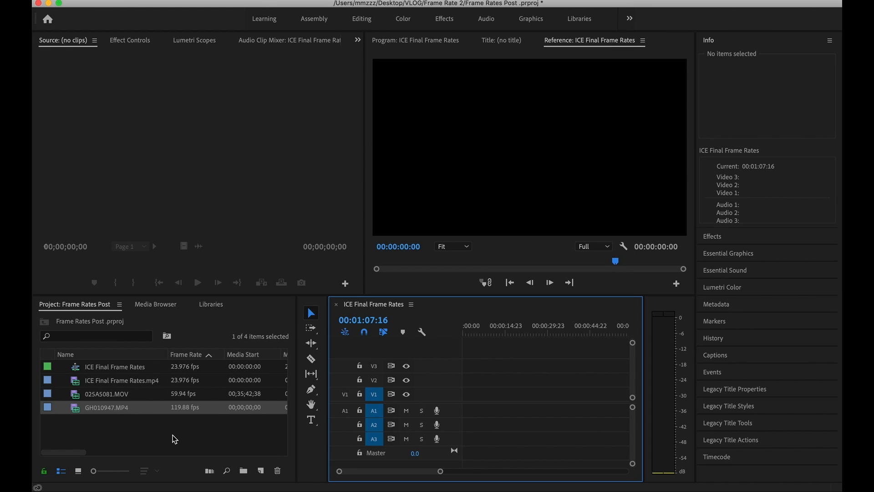
mouse_move(124, 393)
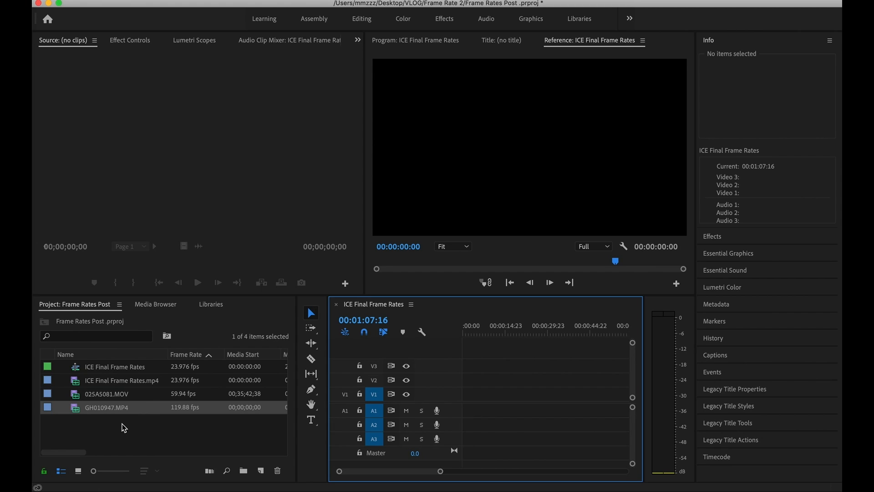
Step: Select the three source clips in the Project panel and bring up their Modify options
click(115, 407)
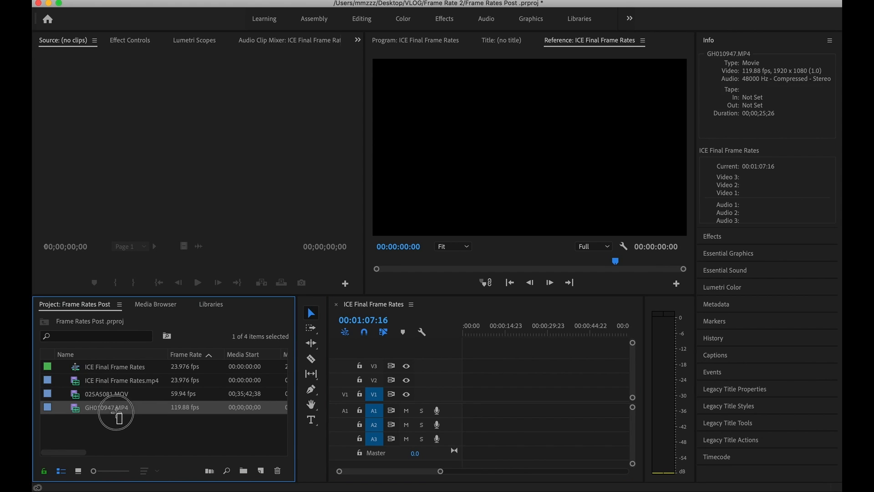
click(121, 380)
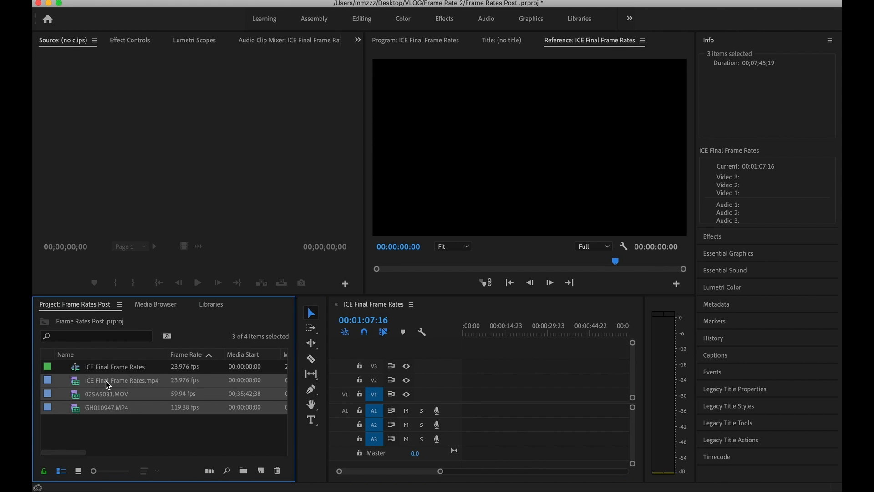
mouse_move(92, 434)
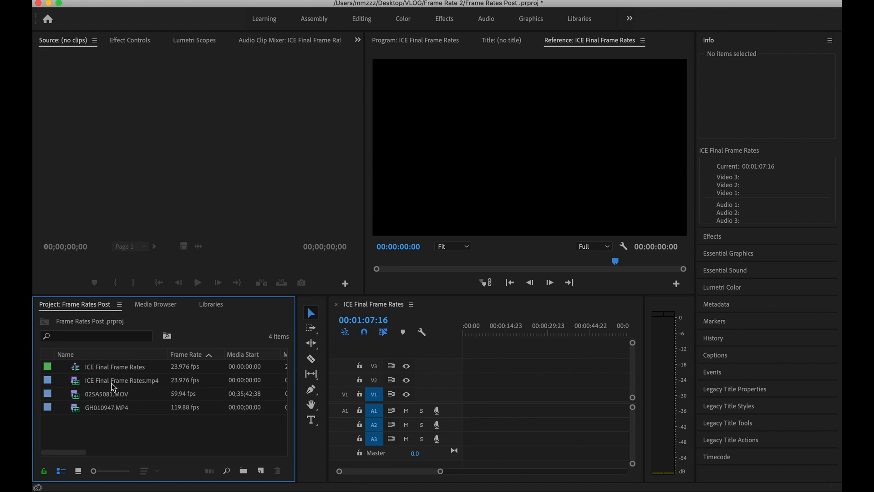
click(121, 380)
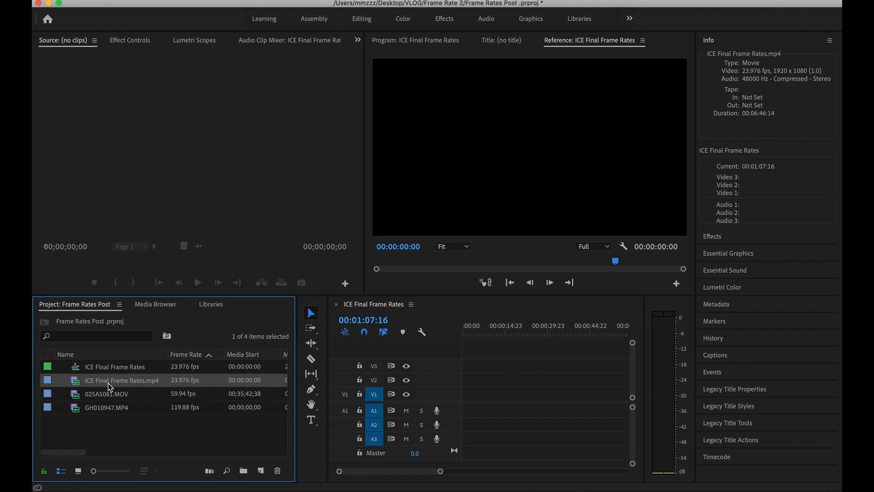
mouse_move(115, 428)
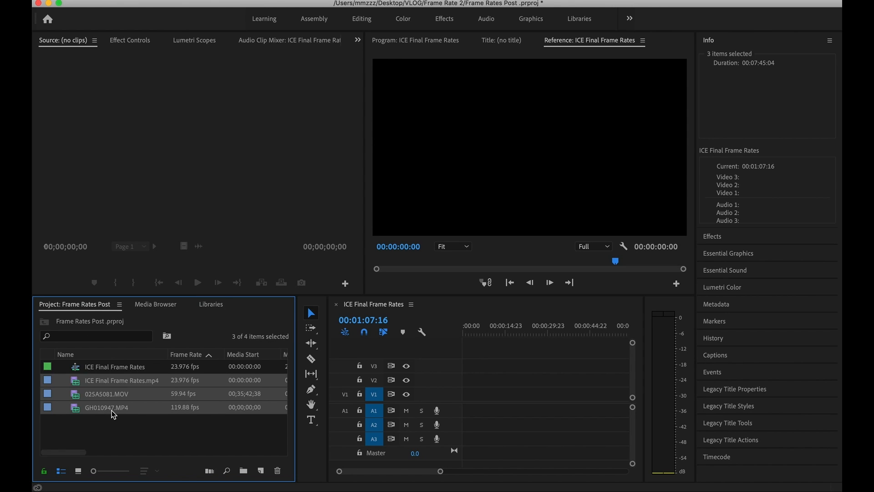
mouse_move(114, 397)
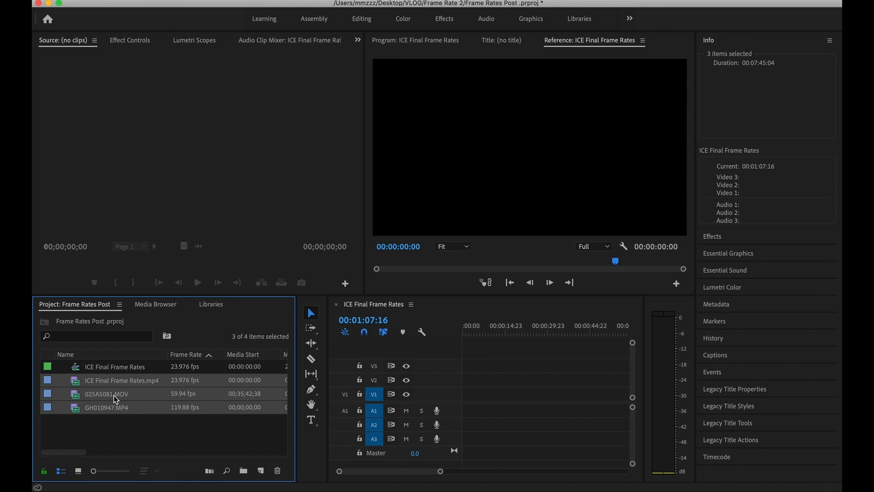
right_click(113, 397)
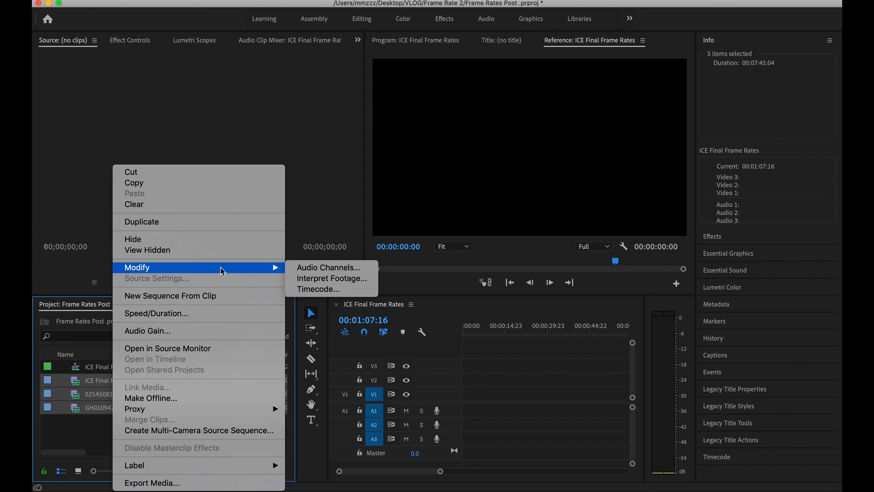
mouse_move(329, 266)
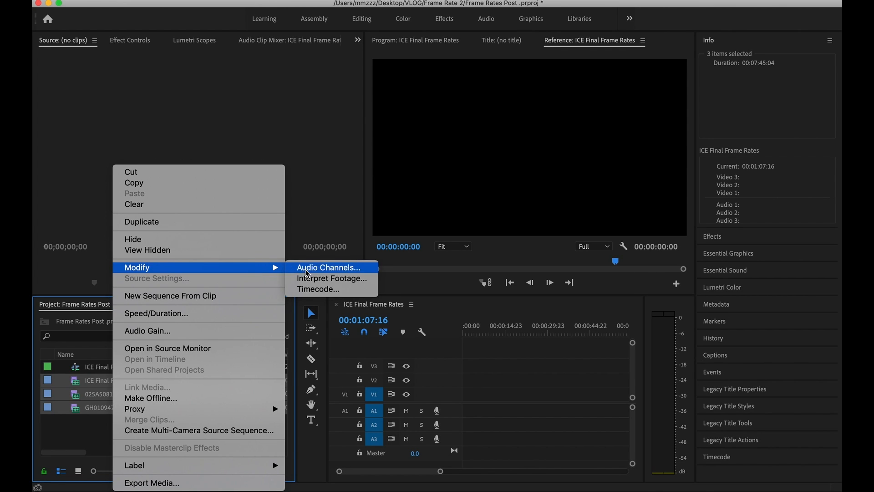
mouse_move(331, 279)
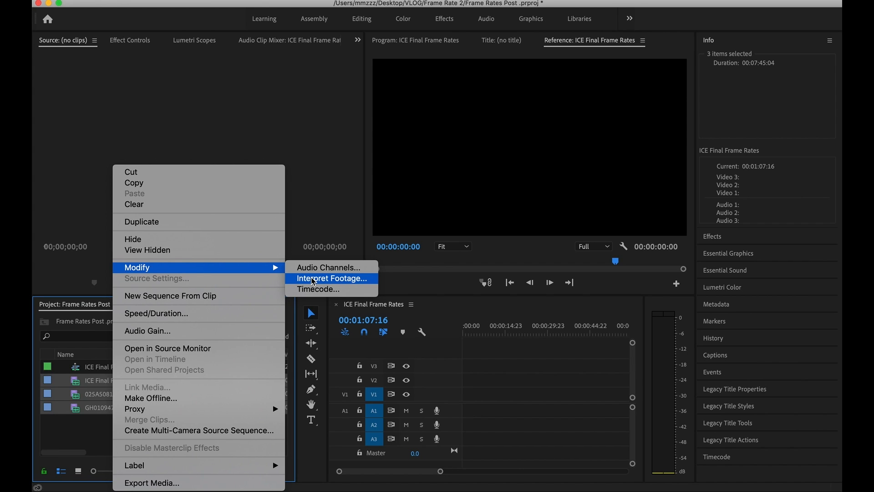
Step: In Interpret Footage, assume a frame rate of 23.976 fps for all three clips and confirm
click(331, 279)
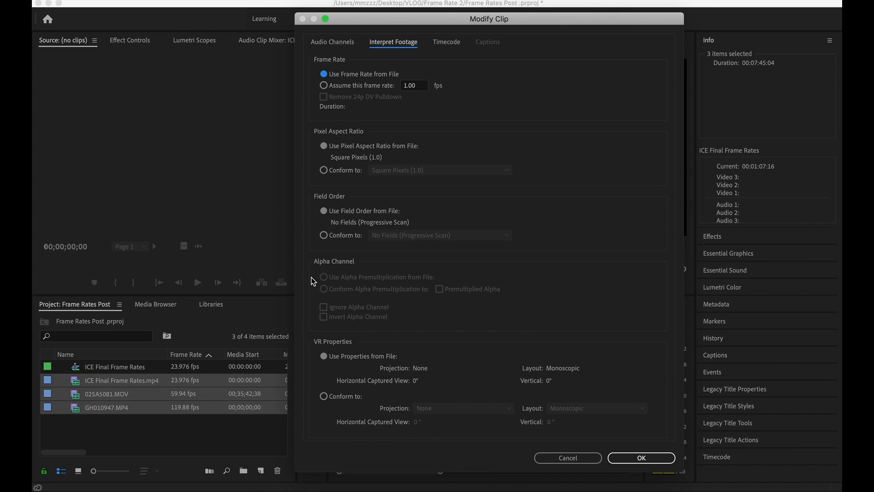
mouse_move(481, 29)
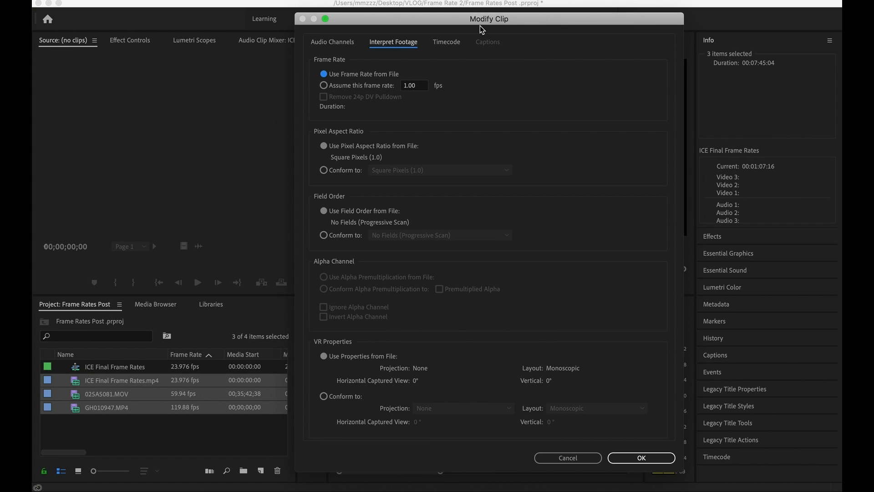
mouse_move(367, 76)
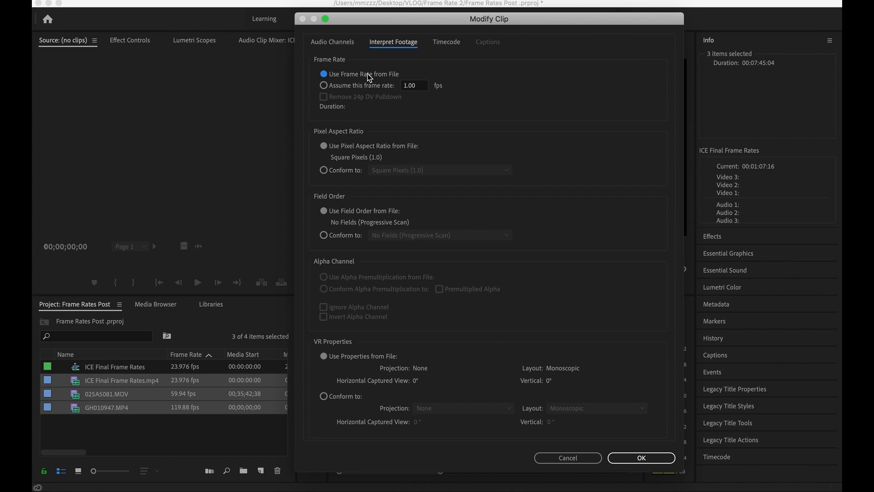
mouse_move(393, 81)
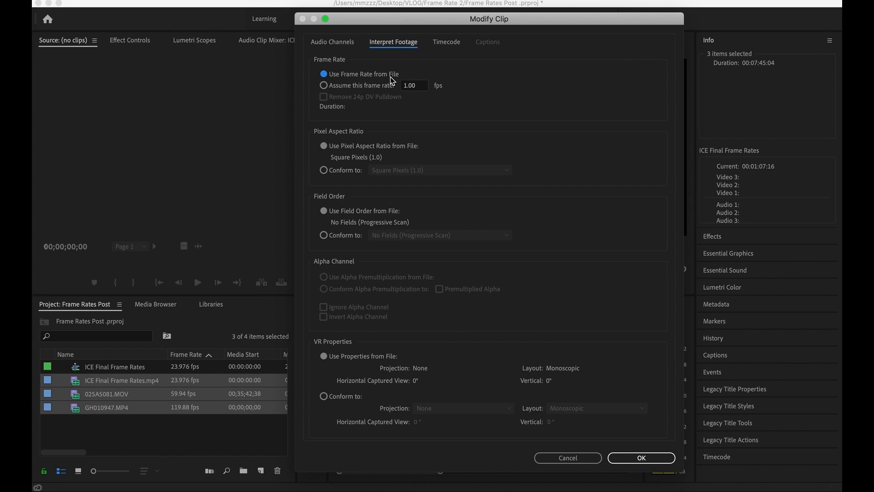
mouse_move(225, 357)
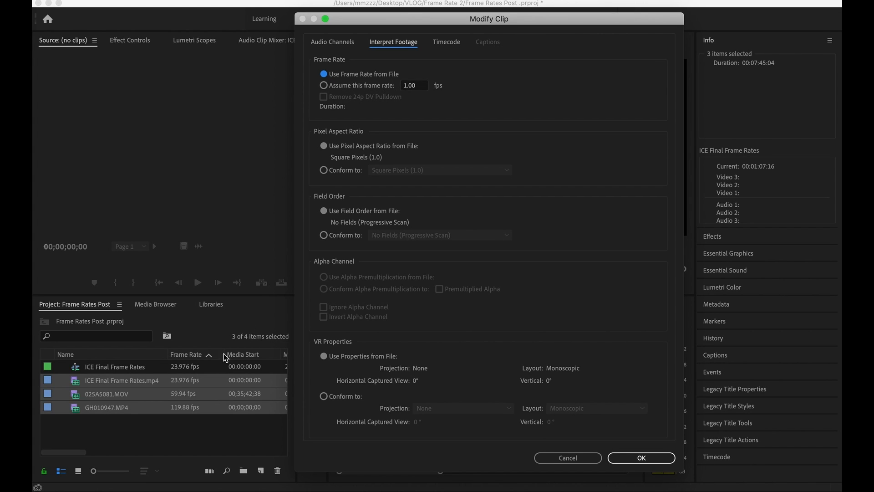
mouse_move(191, 412)
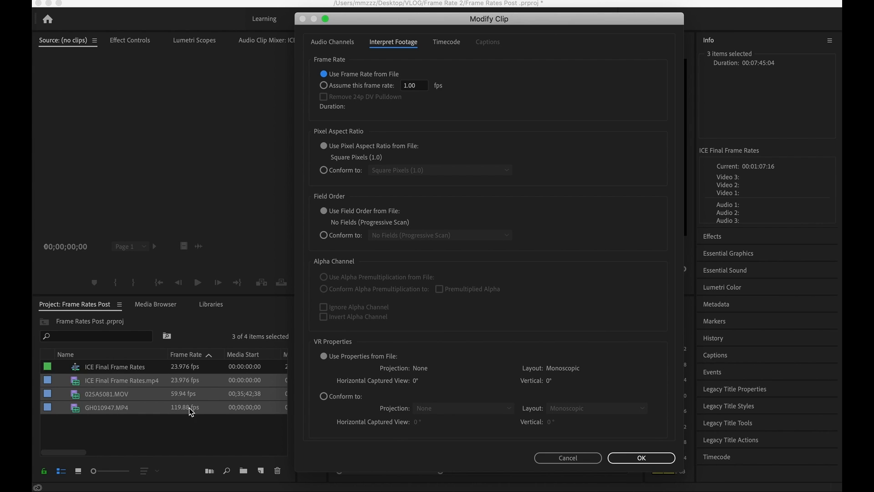
mouse_move(444, 199)
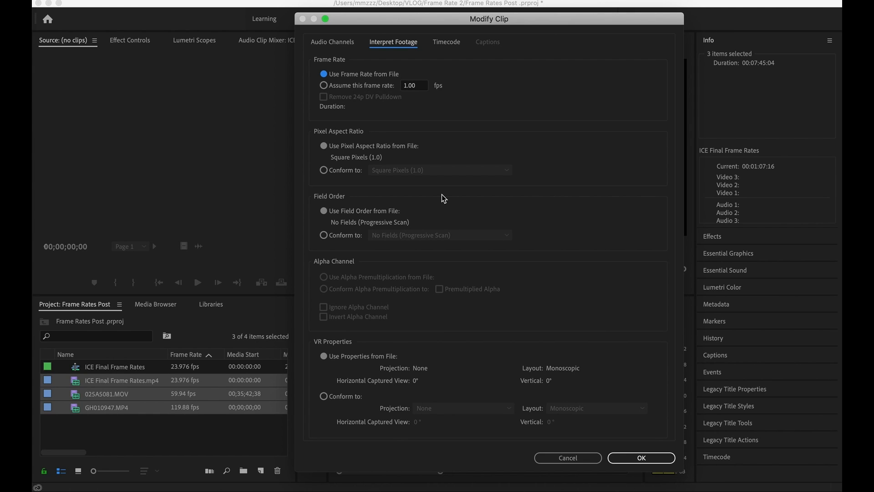
click(324, 85)
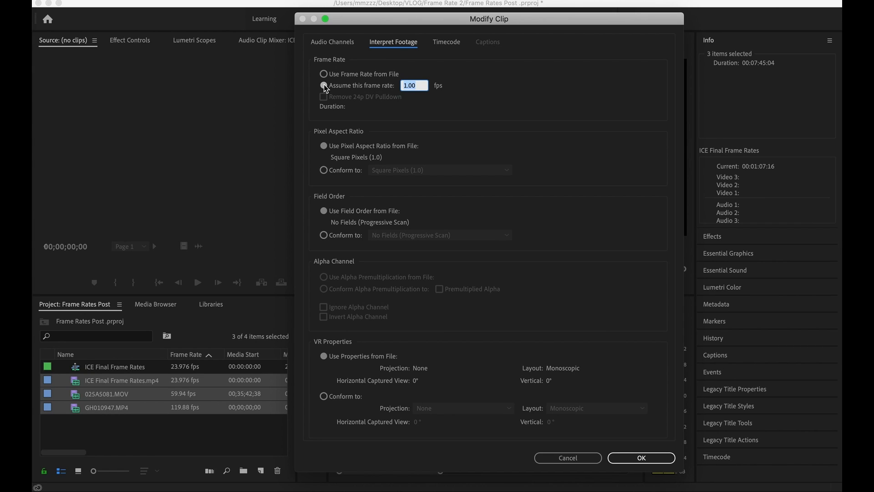
text(23.976)
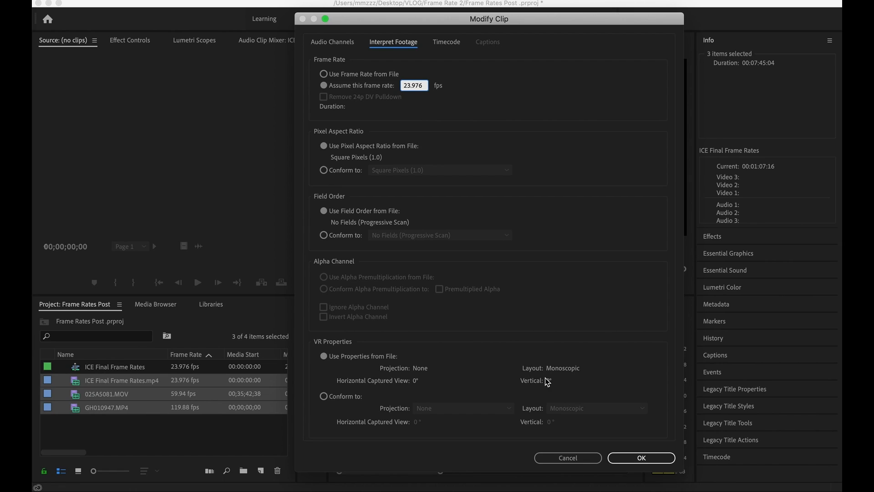
click(640, 457)
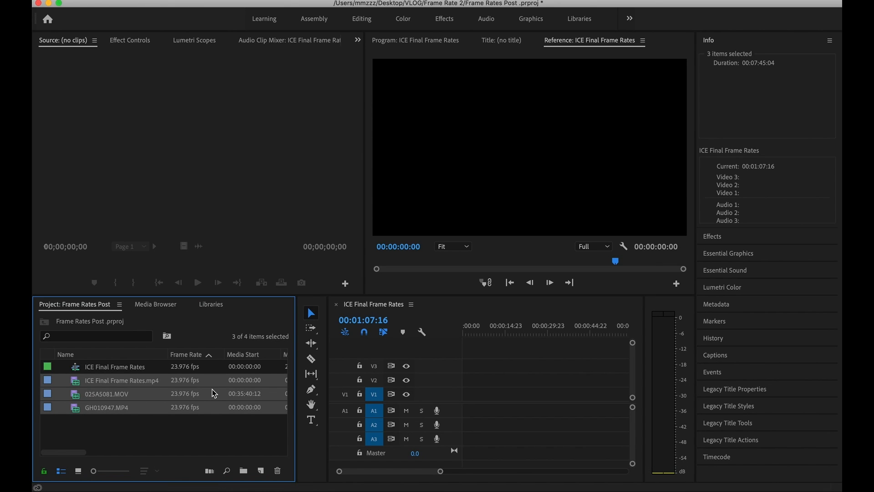
mouse_move(183, 406)
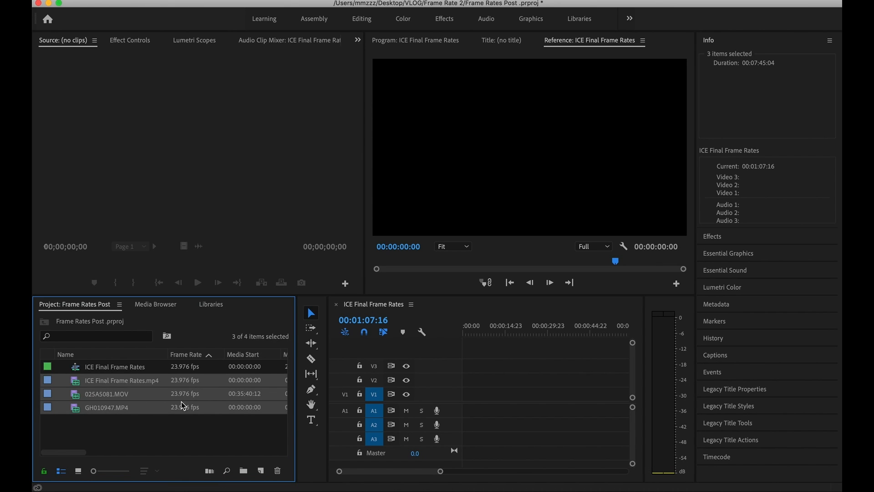
mouse_move(186, 396)
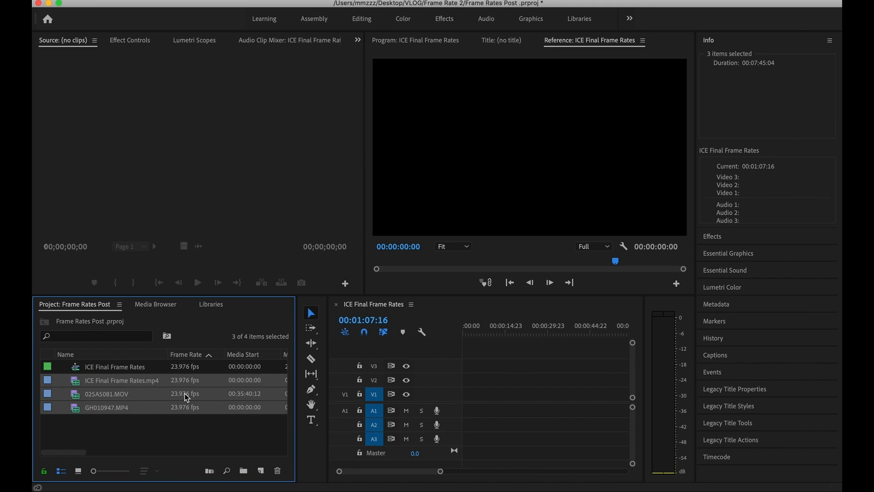
mouse_move(181, 410)
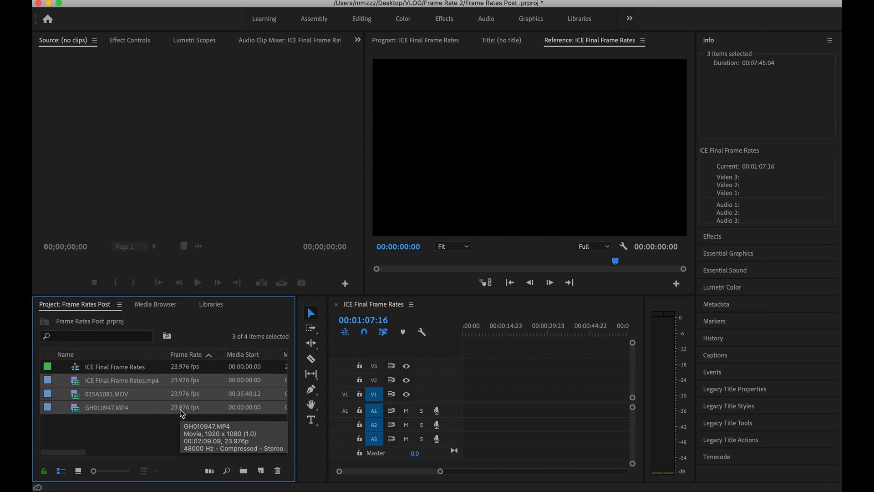
Step: Clear the selection and put the reinterpreted ICE Final Frame Rates.mp4 at the sequence start on V1
click(161, 428)
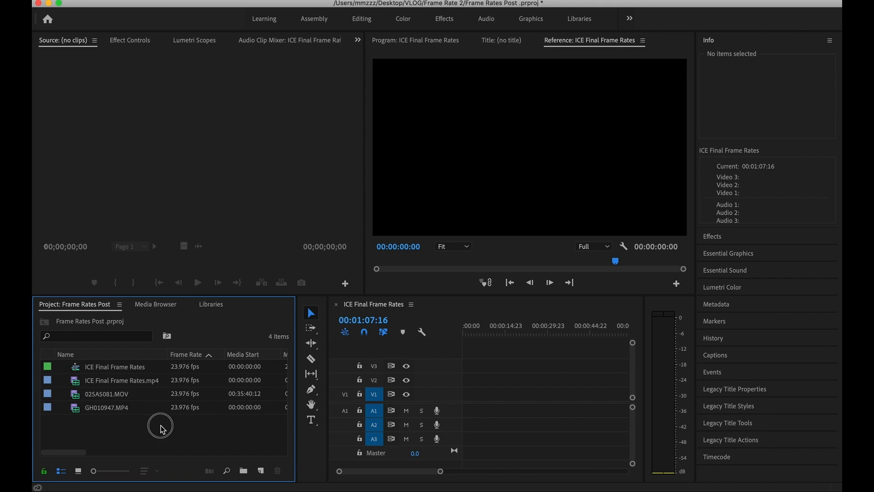
click(122, 380)
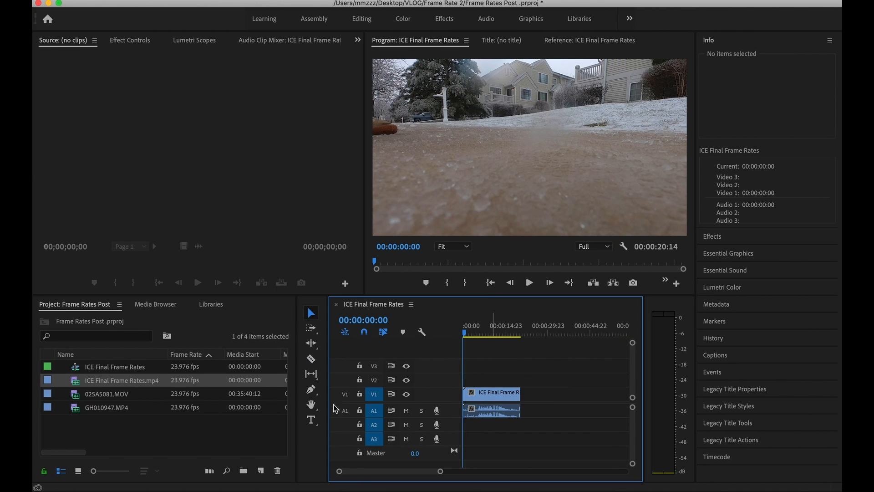
Step: Put 025A5081.MOV on V1 right after the ICE clip and select it in the sequence
click(106, 393)
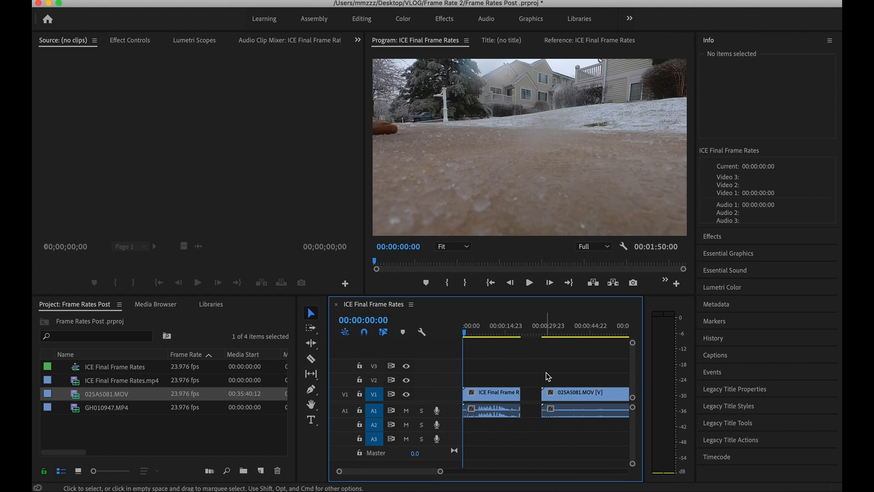
click(540, 334)
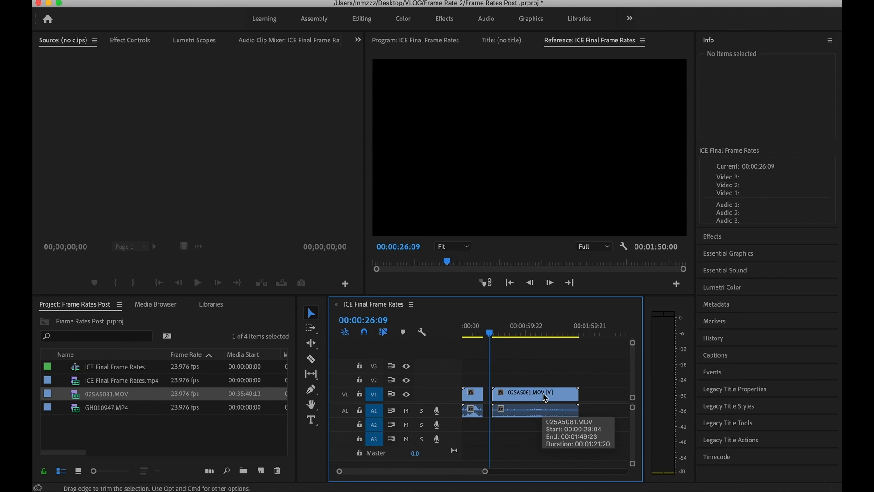
mouse_move(187, 394)
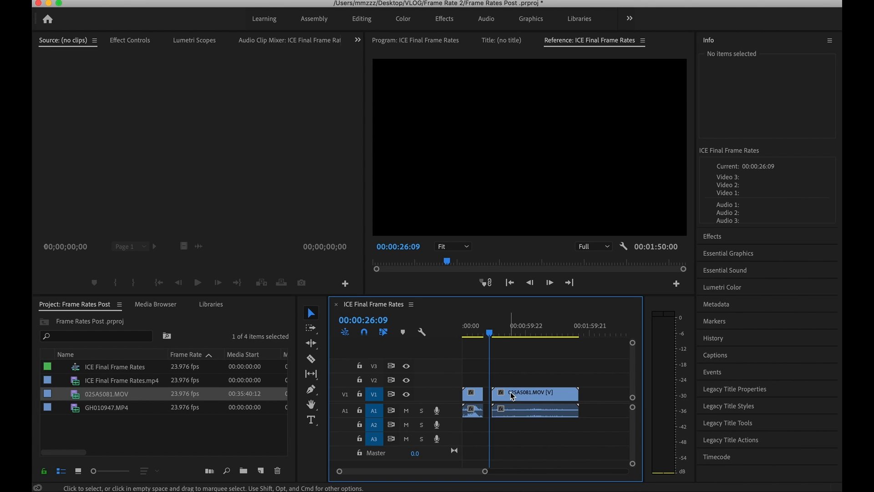
mouse_move(524, 406)
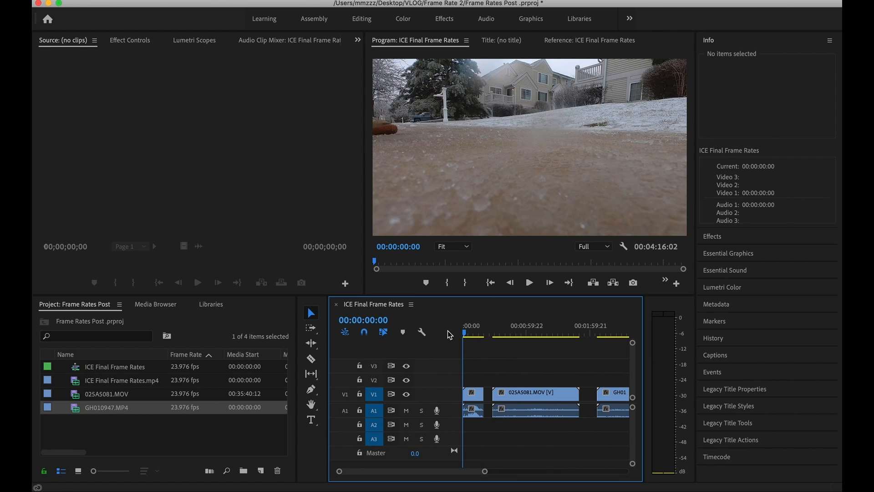
click(528, 282)
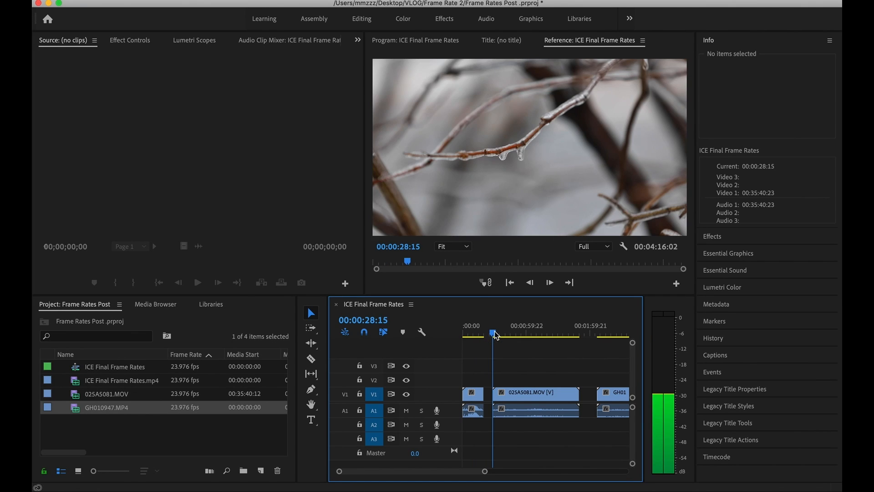
click(415, 39)
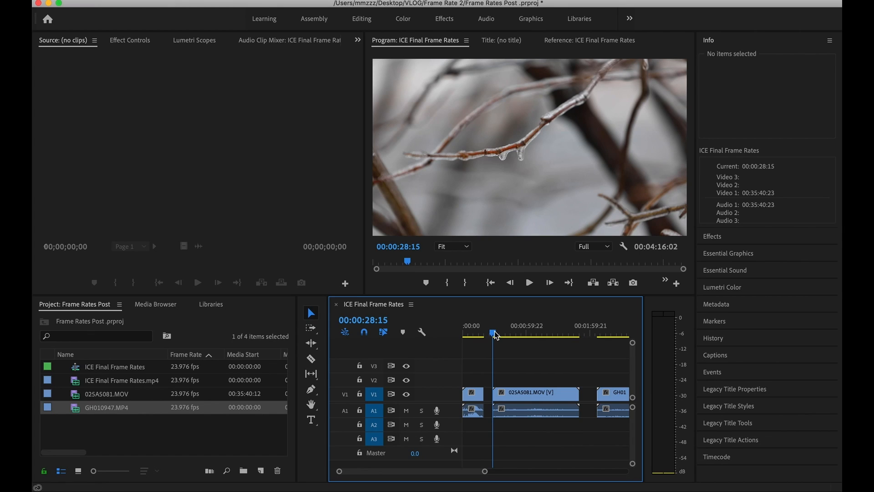
click(528, 282)
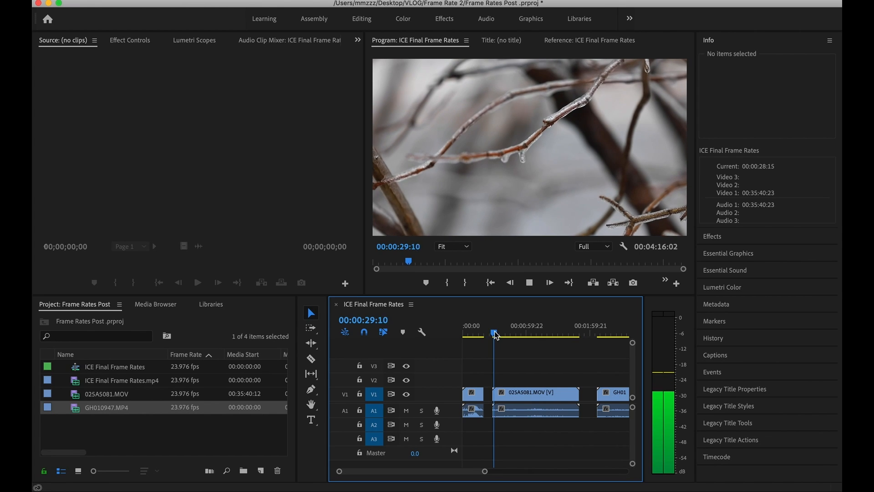
click(495, 334)
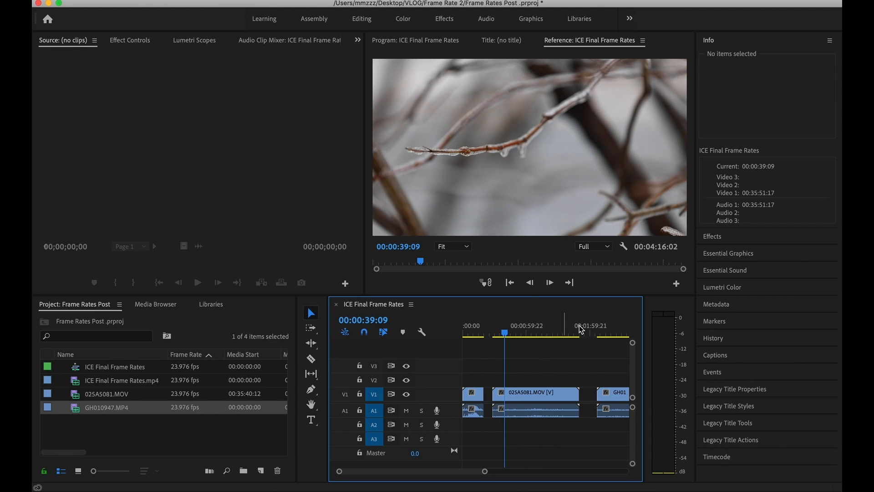
click(597, 332)
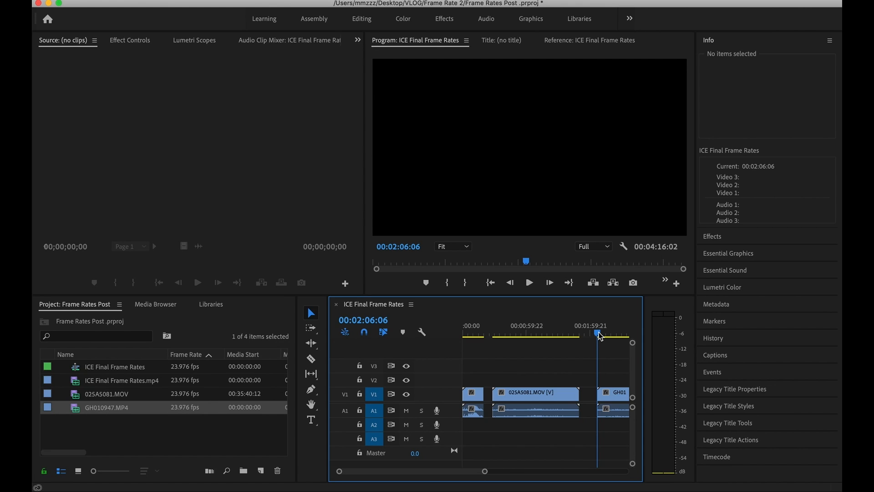
click(528, 282)
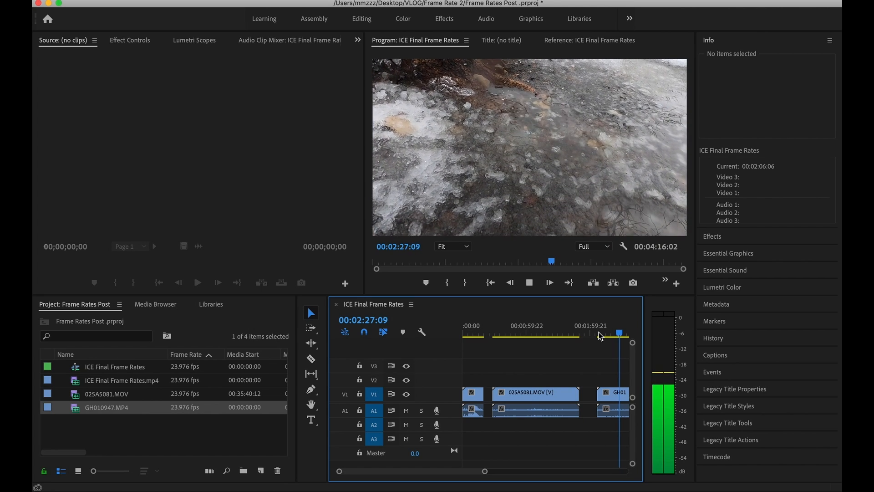
click(589, 39)
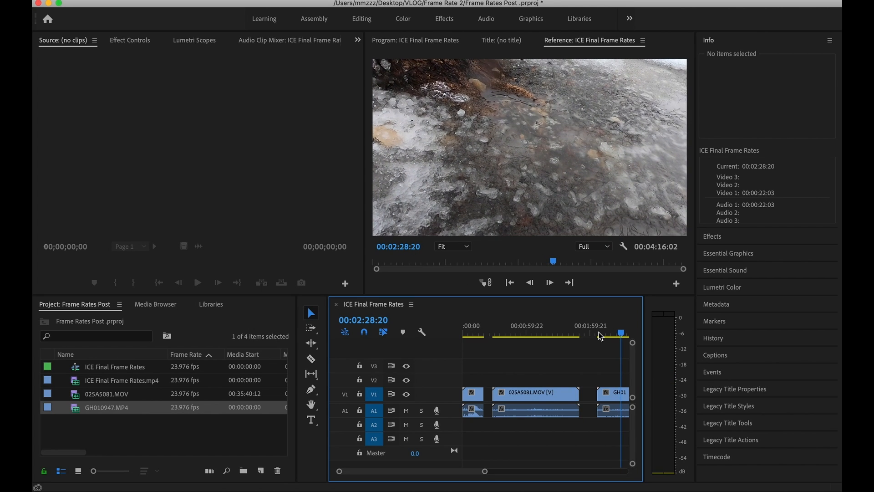
mouse_move(572, 379)
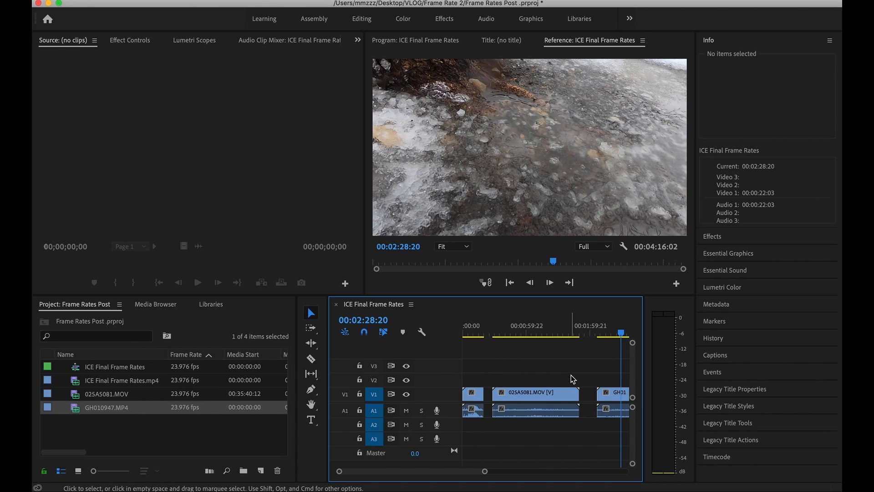